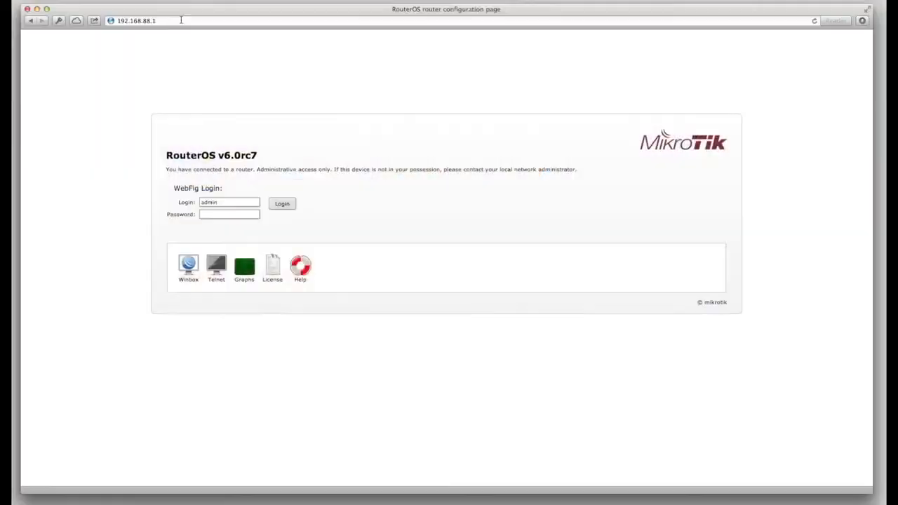
Step: Log in to WebFig, view the router's files and installed packages, and check for updates
left_click(282, 203)
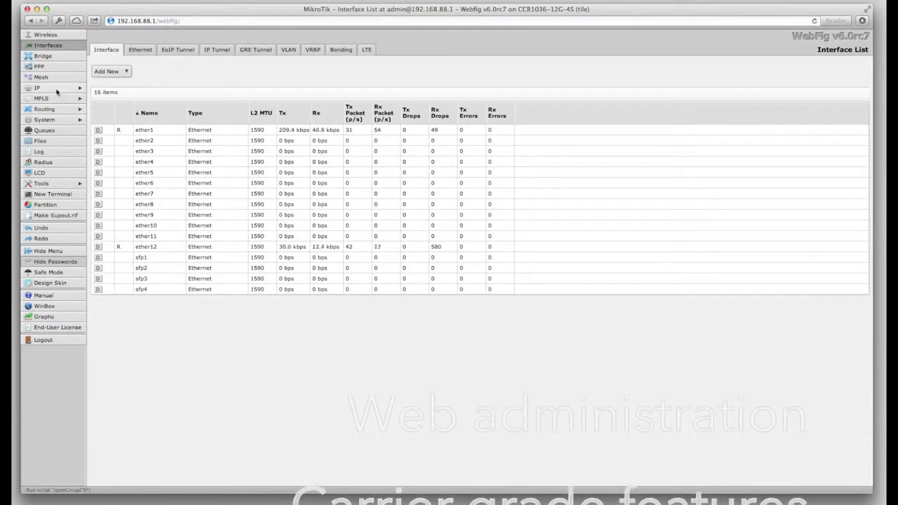
left_click(40, 141)
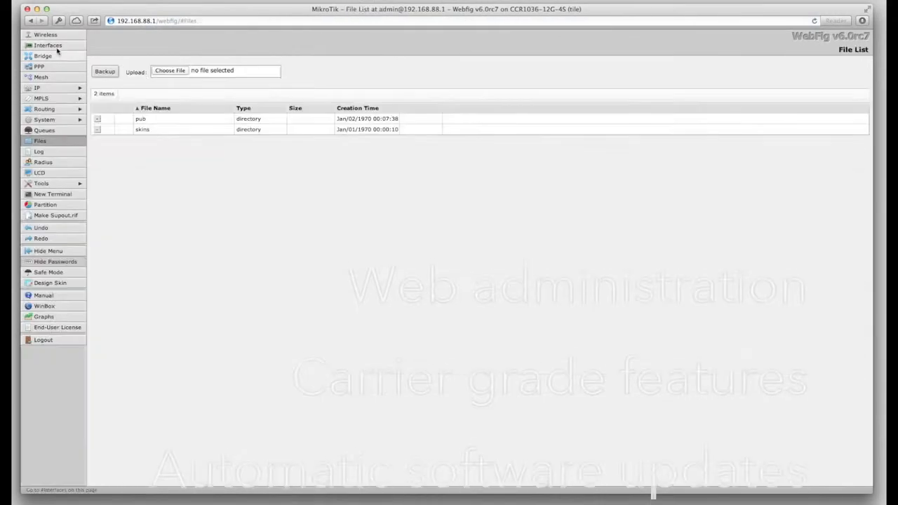
left_click(43, 119)
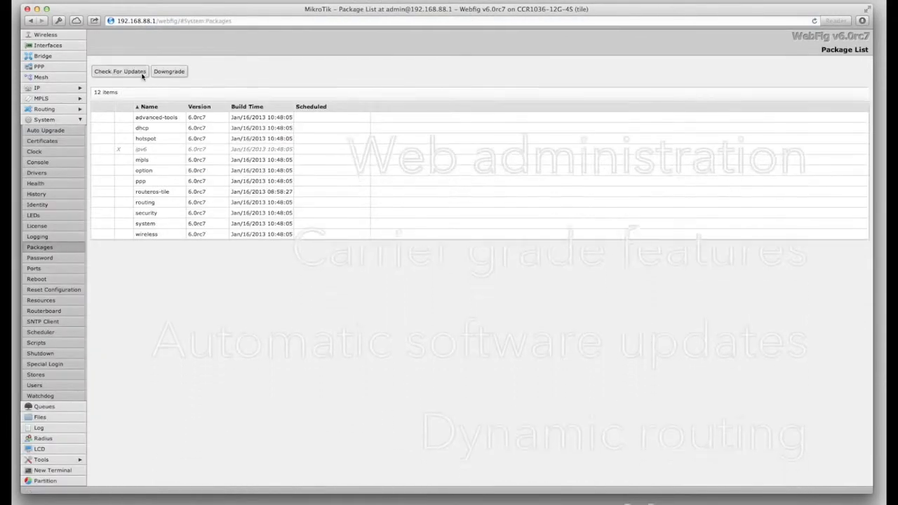
left_click(119, 71)
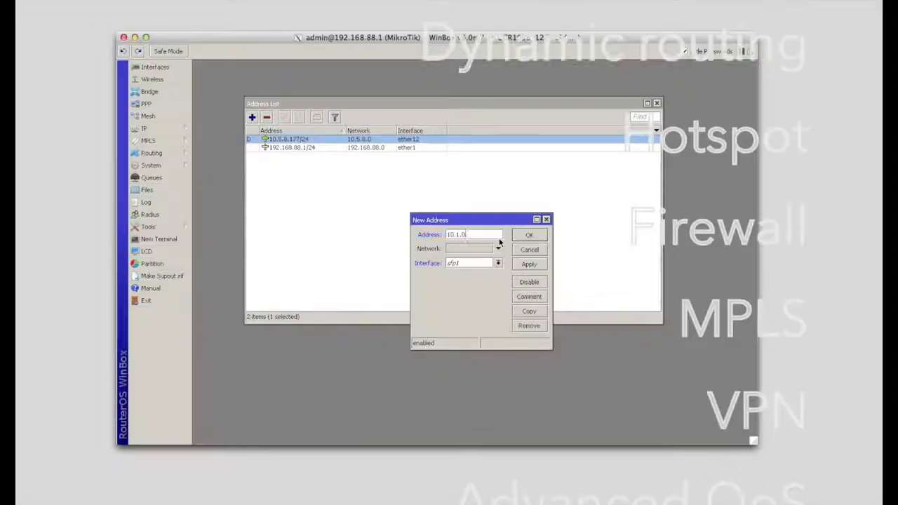
Step: Save the 10.1.0.2/24 address on sfp1 and bring up the simple queues list
left_click(529, 234)
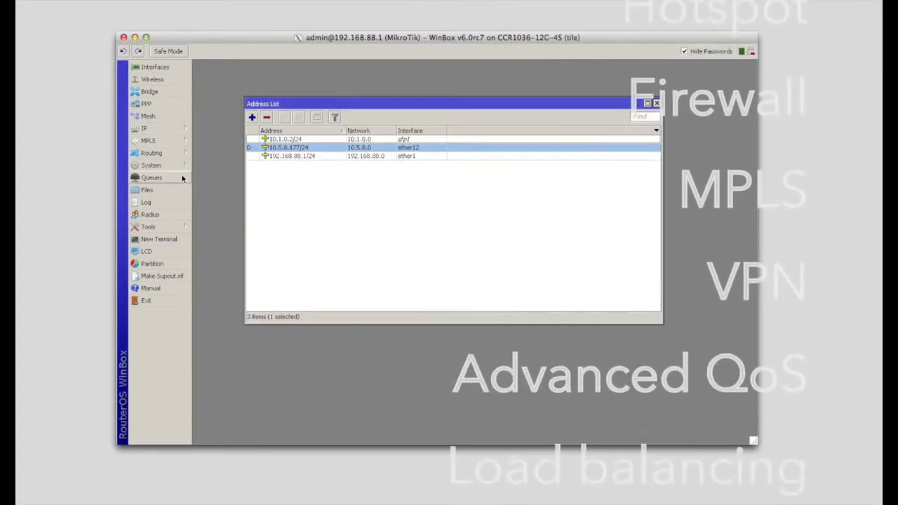
left_click(152, 177)
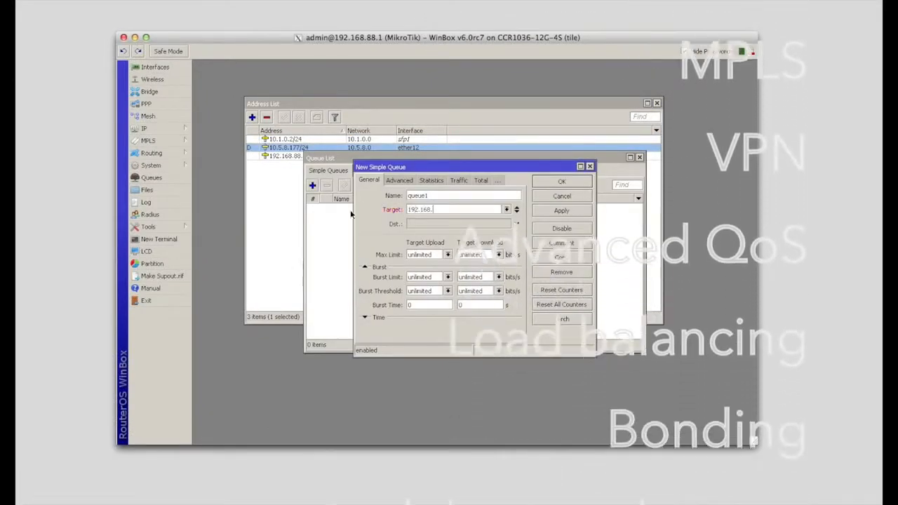